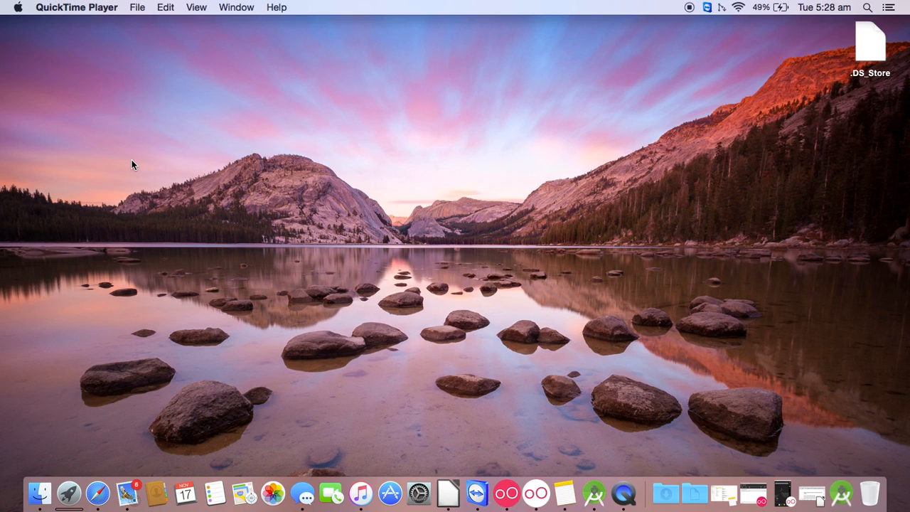
{"action": "mouse_move", "coordinate": [891, 492]}
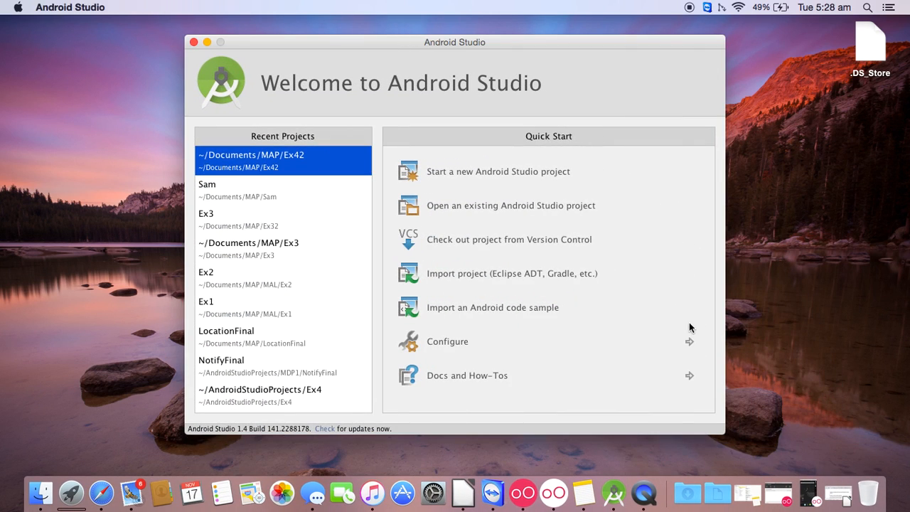
{"action": "mouse_move", "coordinate": [533, 184]}
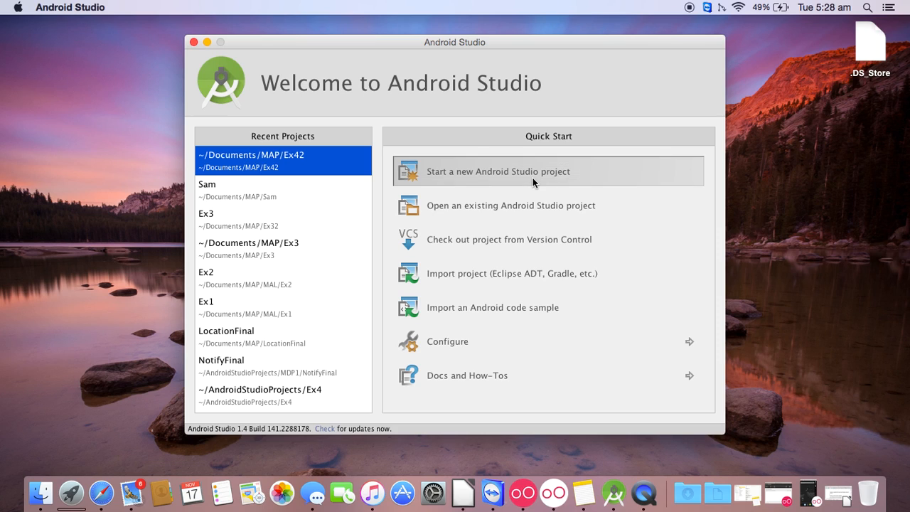
- Create a new Android Studio project named Ex4 for Phone and Tablet at API 16
{"action": "left_click", "coordinate": [498, 172]}
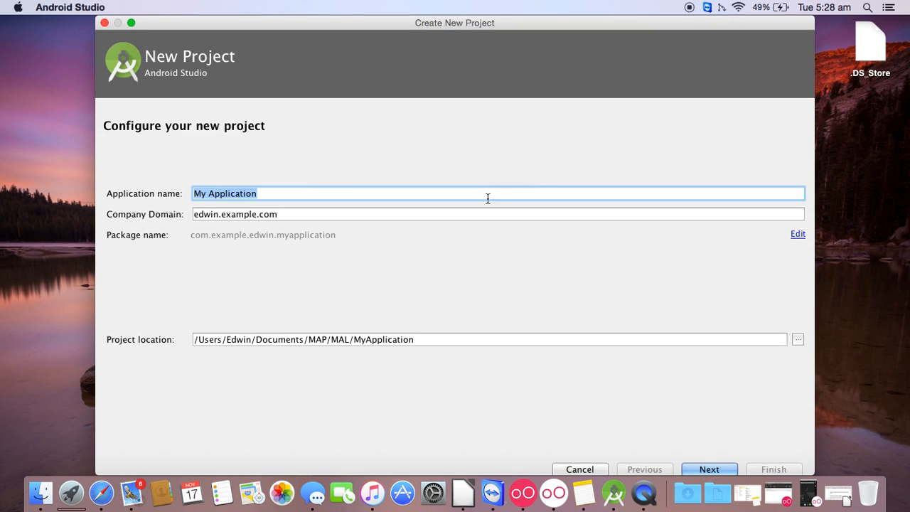
{"action": "type", "text": "Ex4"}
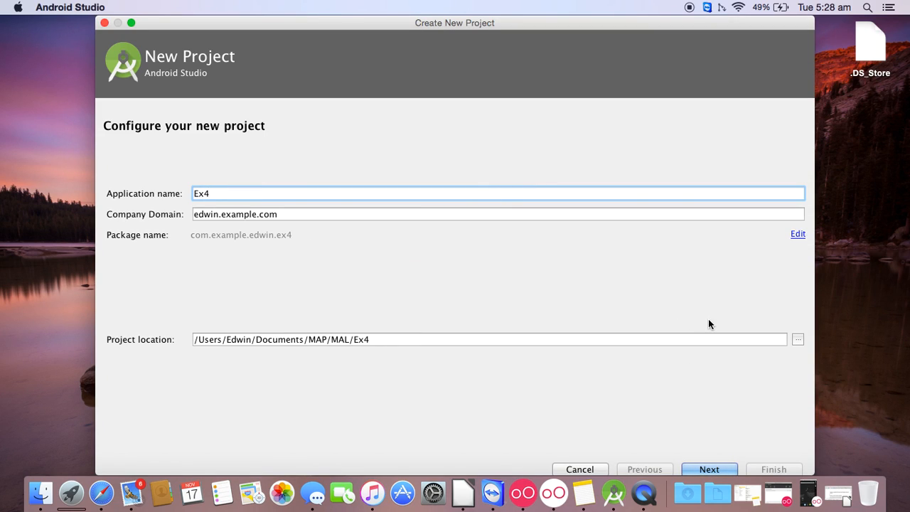
{"action": "left_click", "coordinate": [709, 469]}
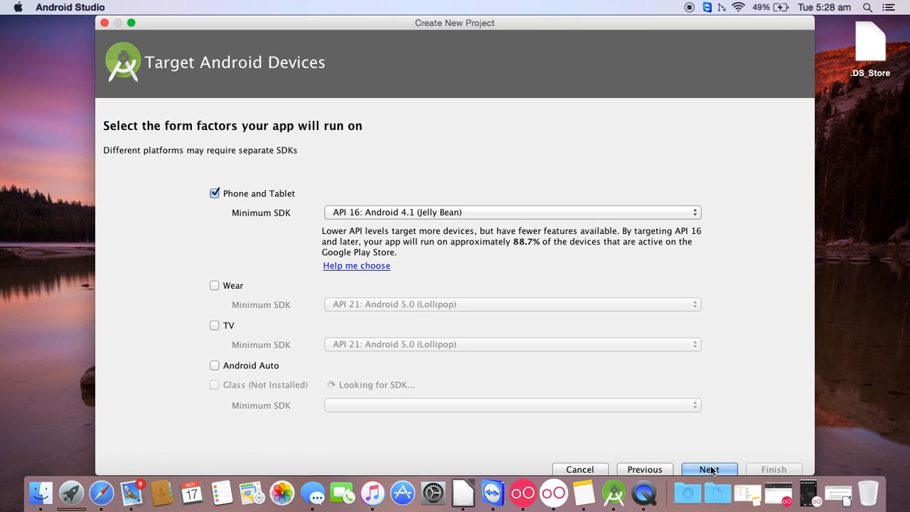
{"action": "left_click", "coordinate": [709, 470]}
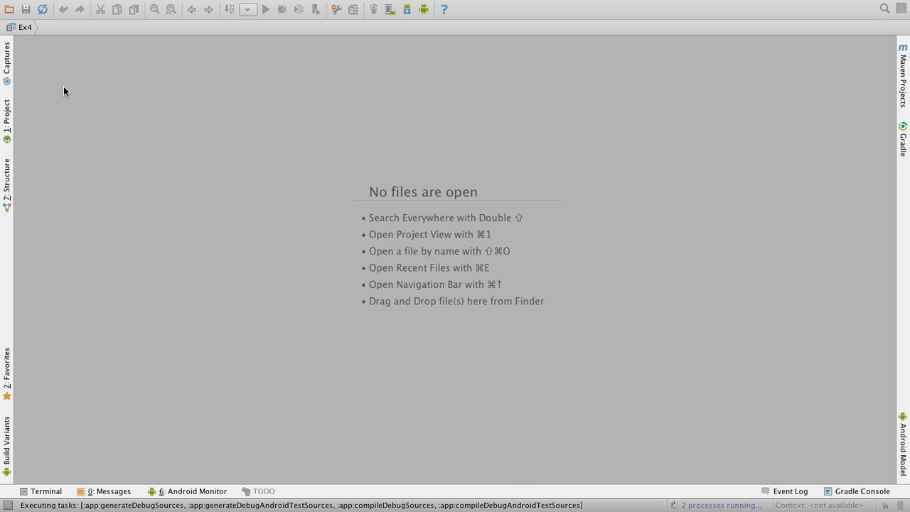
{"action": "mouse_move", "coordinate": [77, 80]}
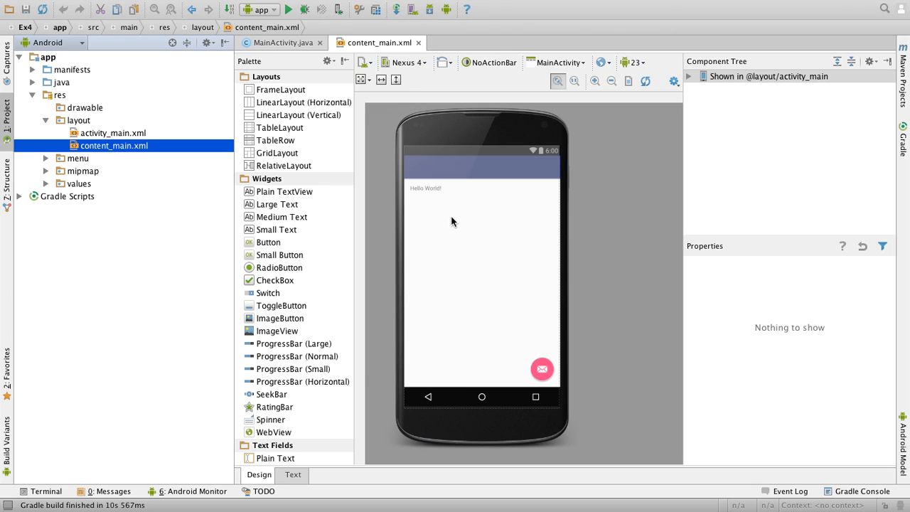
{"action": "mouse_move", "coordinate": [489, 247]}
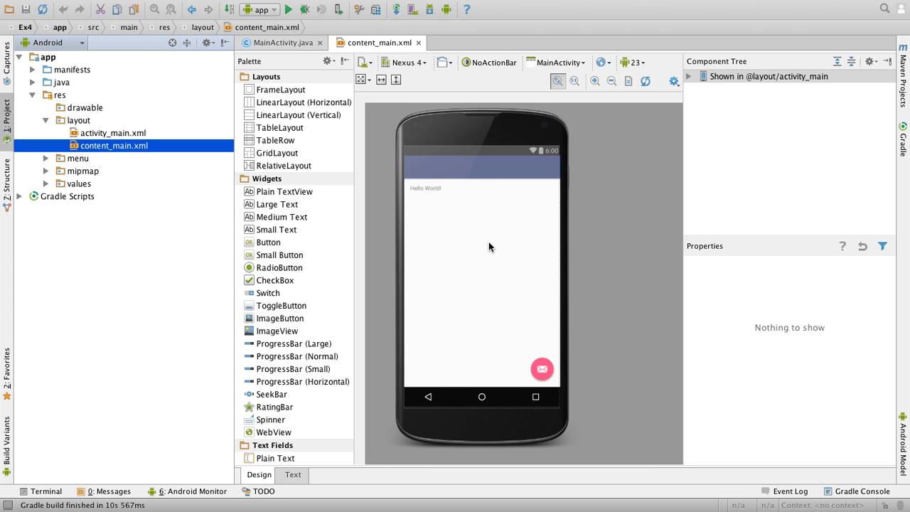
{"action": "mouse_move", "coordinate": [343, 162]}
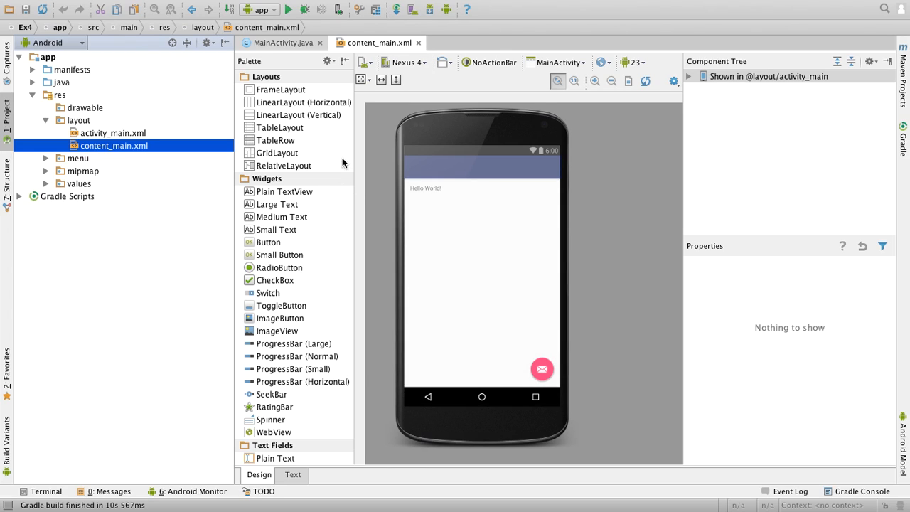
- Open MainActivity.java in the editor once the Gradle build finishes
{"action": "left_click", "coordinate": [283, 43]}
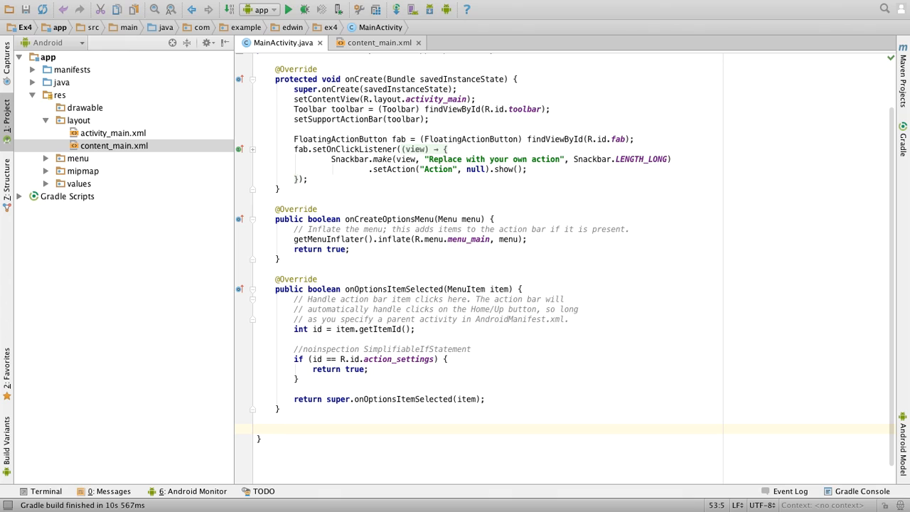
- Add an empty private inner class myview extending View at the end of MainActivity
{"action": "type", "text": "priv"}
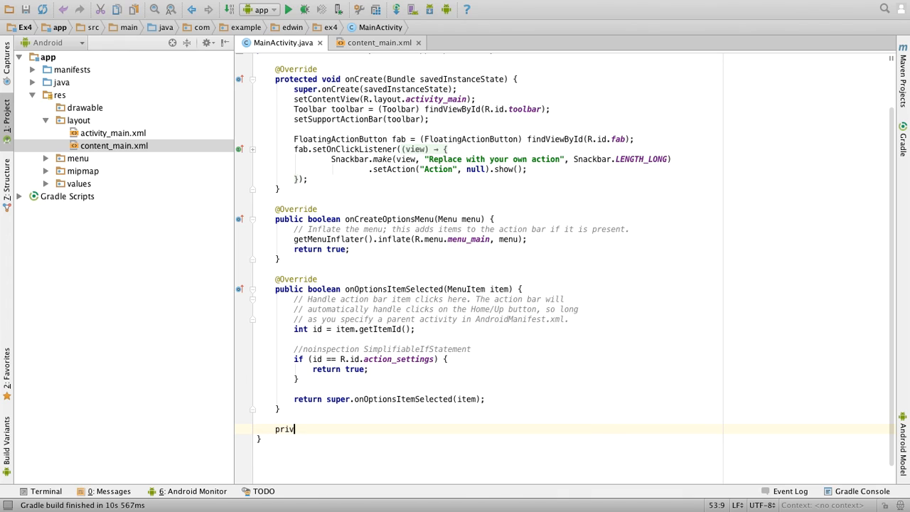
{"action": "type", "text": "ate cla"}
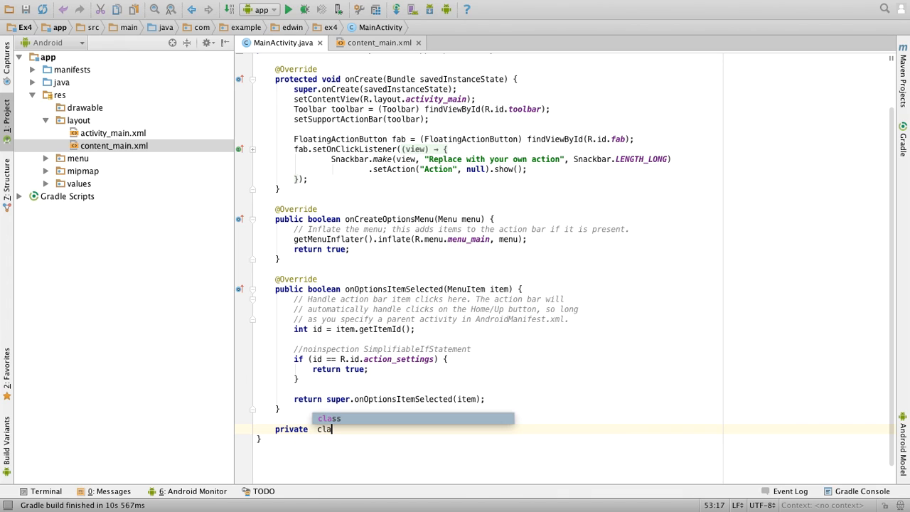
{"action": "type", "text": "ss myv"}
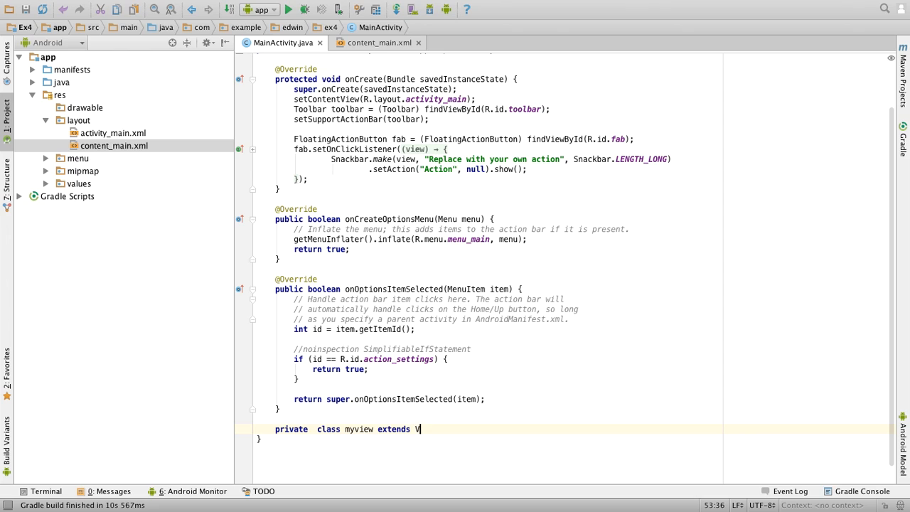
{"action": "type", "text": "iew"}
{"action": "type", "text": "{"}
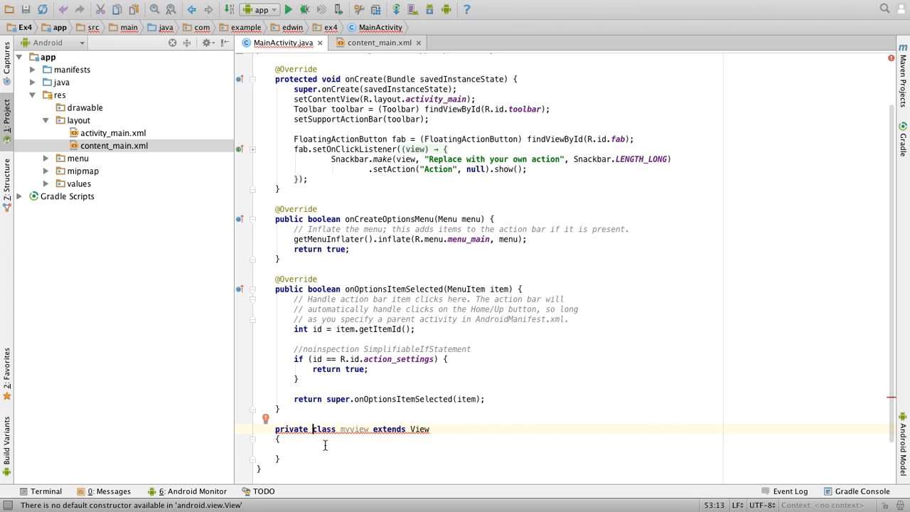
- Generate a myview constructor from View(context:Context) that calls super(context)
{"action": "right_click", "coordinate": [325, 445]}
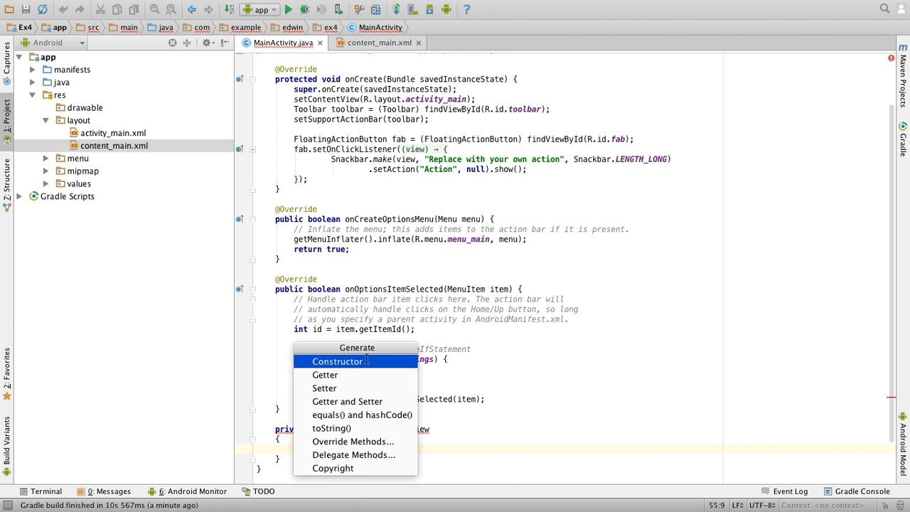
{"action": "left_click", "coordinate": [337, 361]}
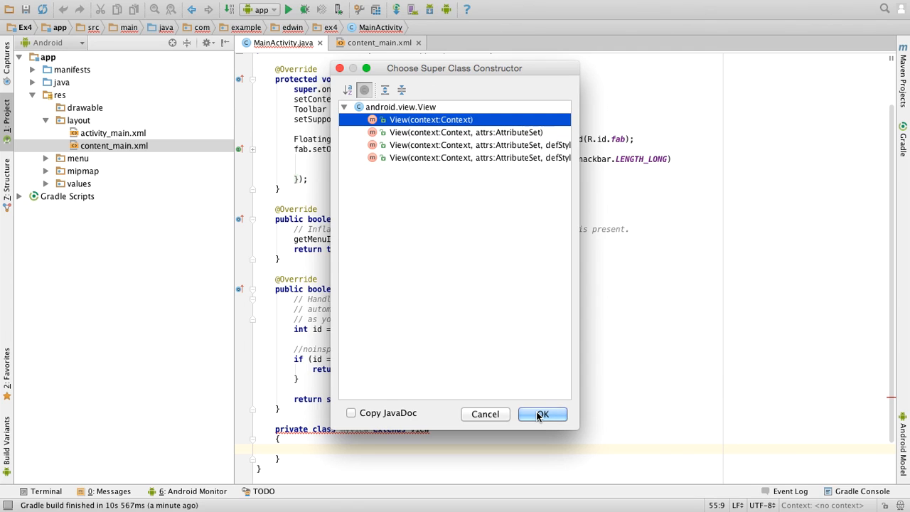
{"action": "left_click", "coordinate": [541, 413]}
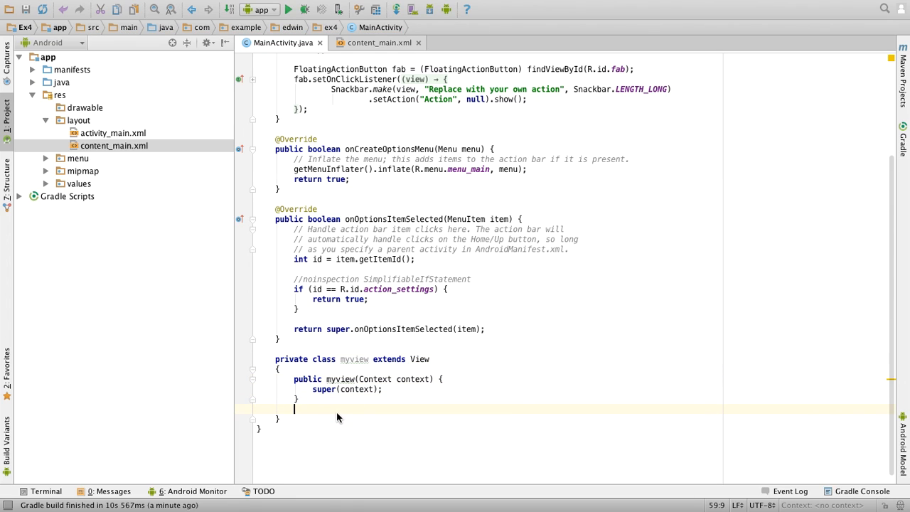
- Generate an onDraw(Canvas canvas) override in myview through Override Methods
{"action": "right_click", "coordinate": [338, 417]}
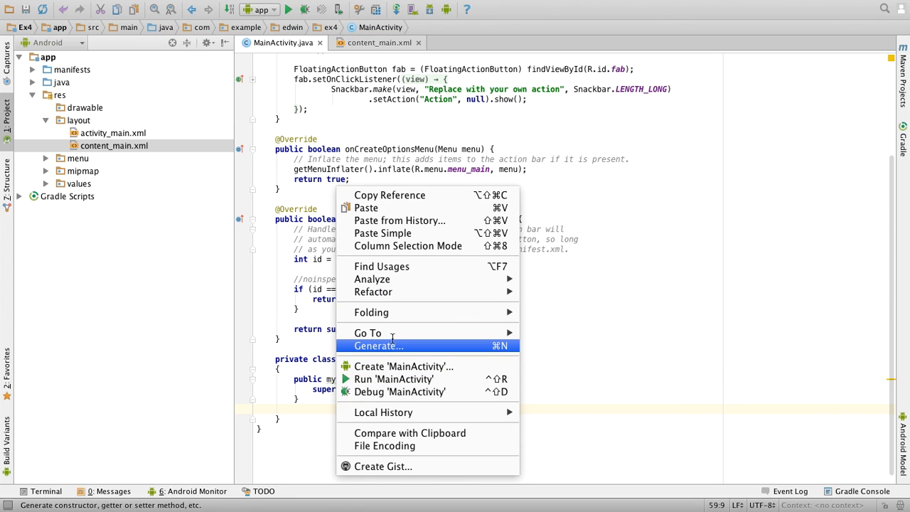
{"action": "left_click", "coordinate": [377, 346]}
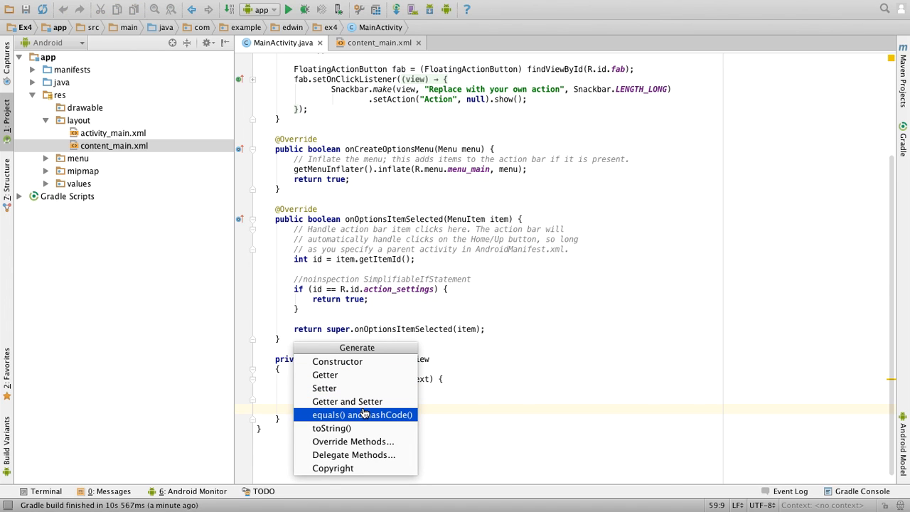
{"action": "left_click", "coordinate": [352, 441]}
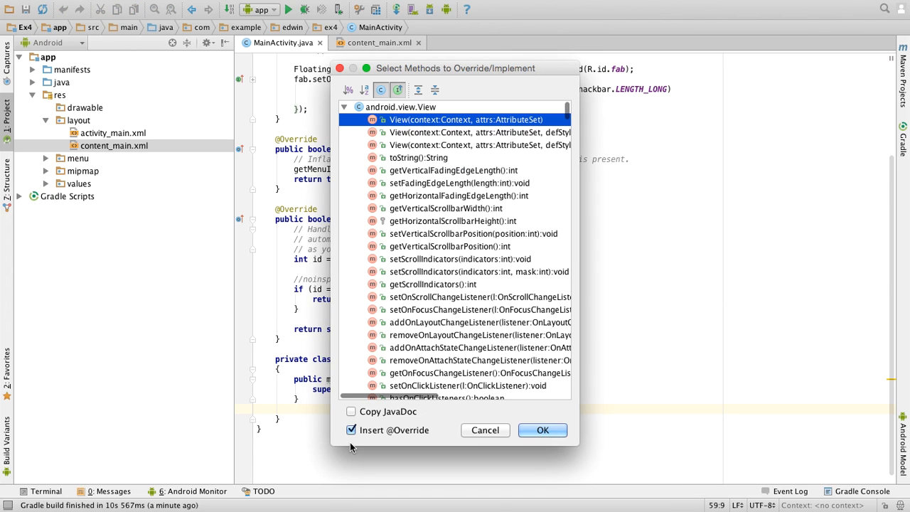
{"action": "type", "text": "onDraw"}
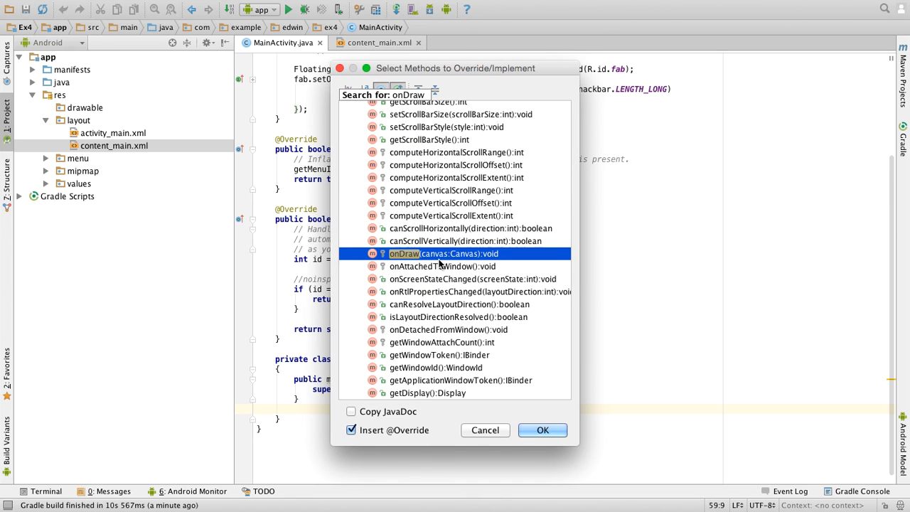
{"action": "left_click", "coordinate": [541, 429]}
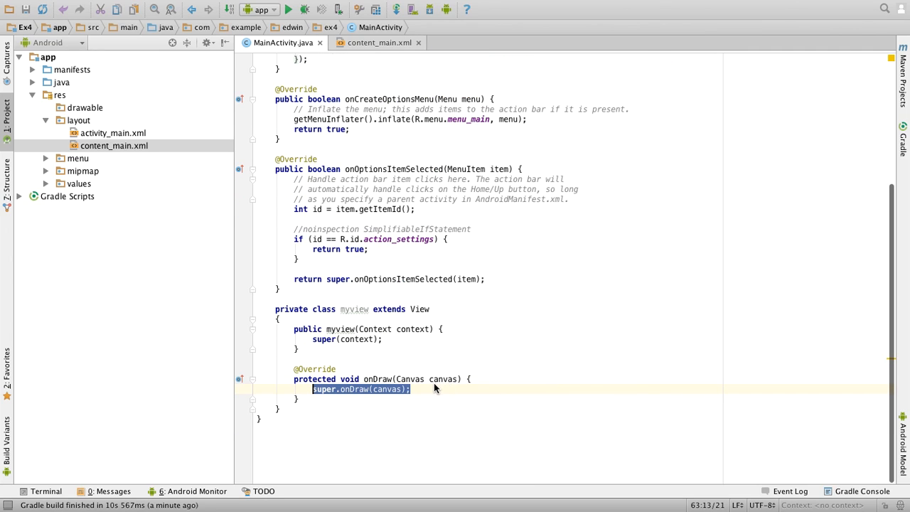
- Create a Paint object with Paint paint=new Paint(); in onDraw
{"action": "type", "text": "P"}
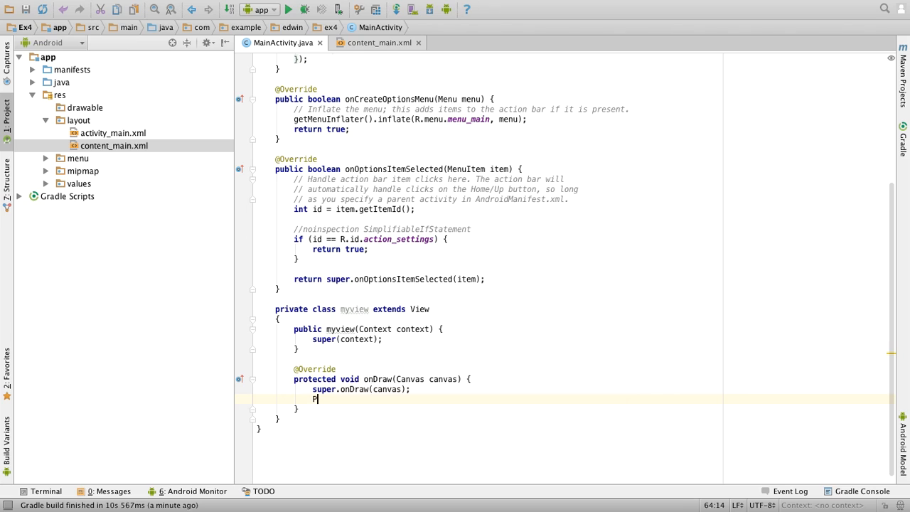
{"action": "type", "text": "aint paint"}
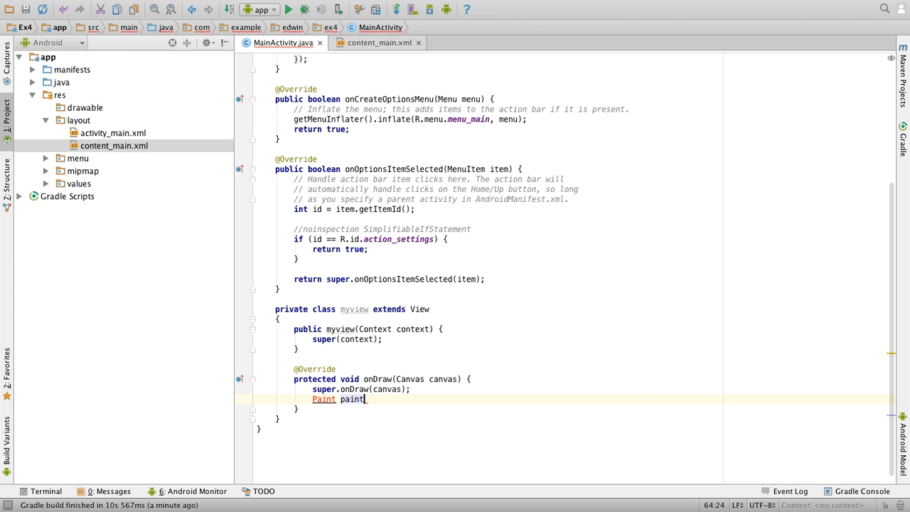
{"action": "type", "text": "=new"}
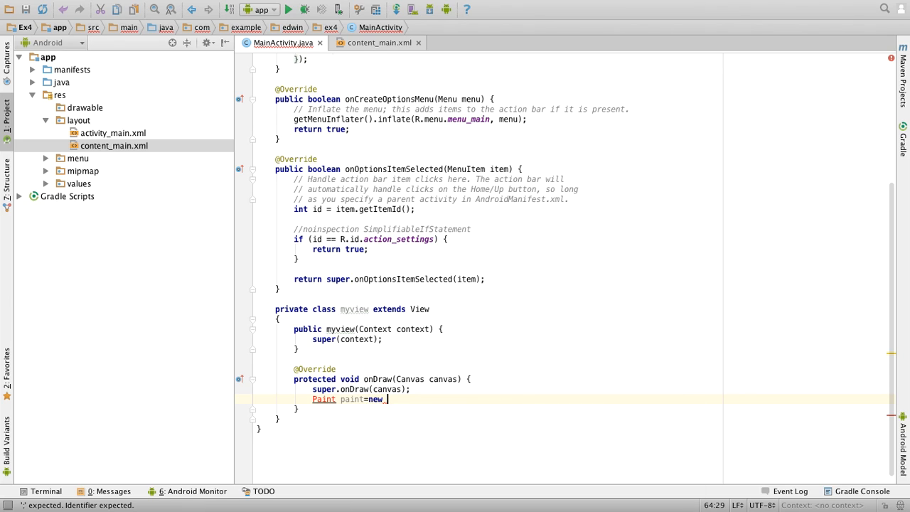
{"action": "type", "text": "Paint("}
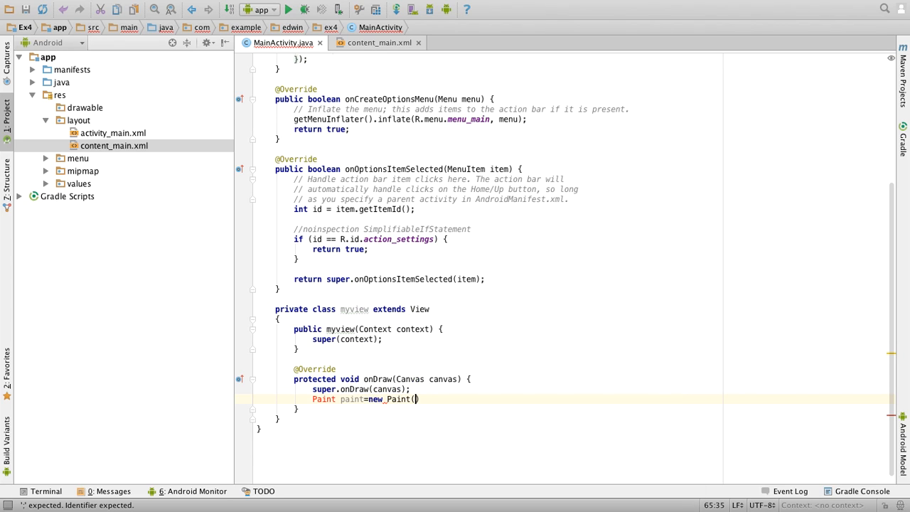
{"action": "type", "text": ";"}
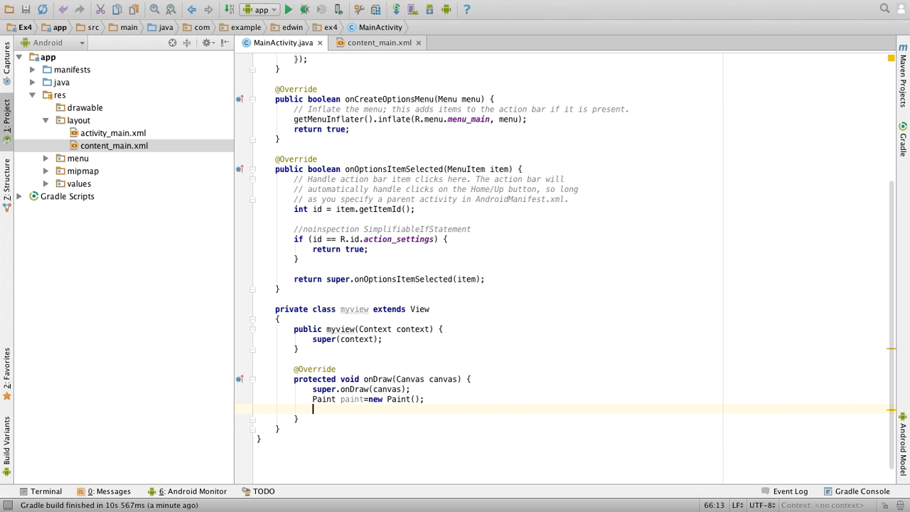
- Set the paint colour to Color.GREEN
{"action": "type", "text": "paint.setColor();"}
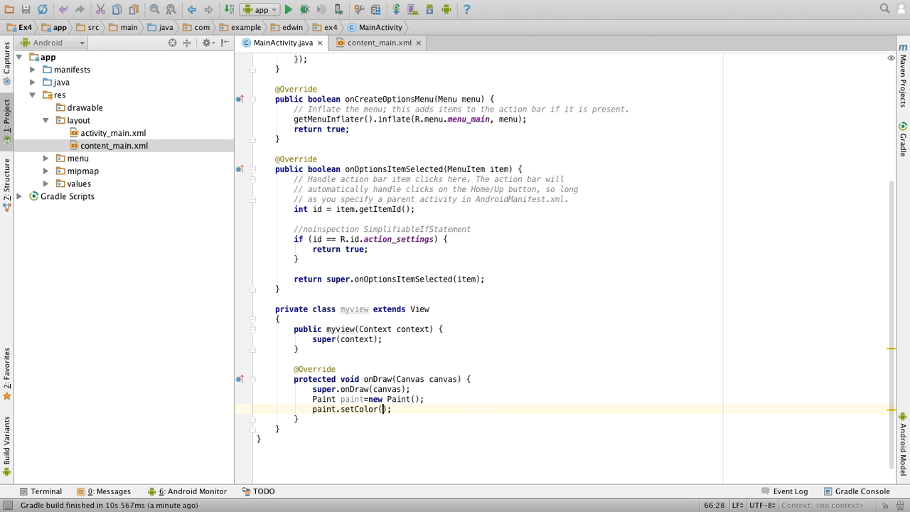
{"action": "type", "text": "Color"}
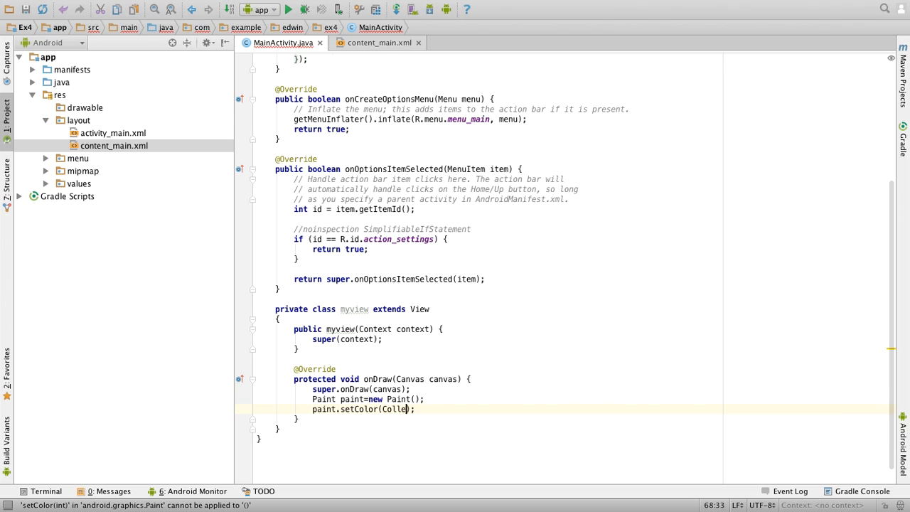
{"action": "type", "text": "Color"}
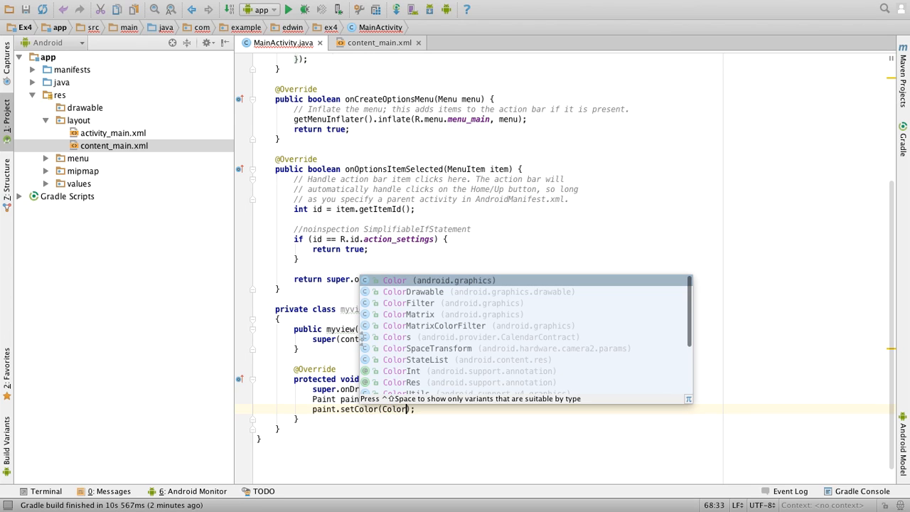
{"action": "type", "text": ".GR"}
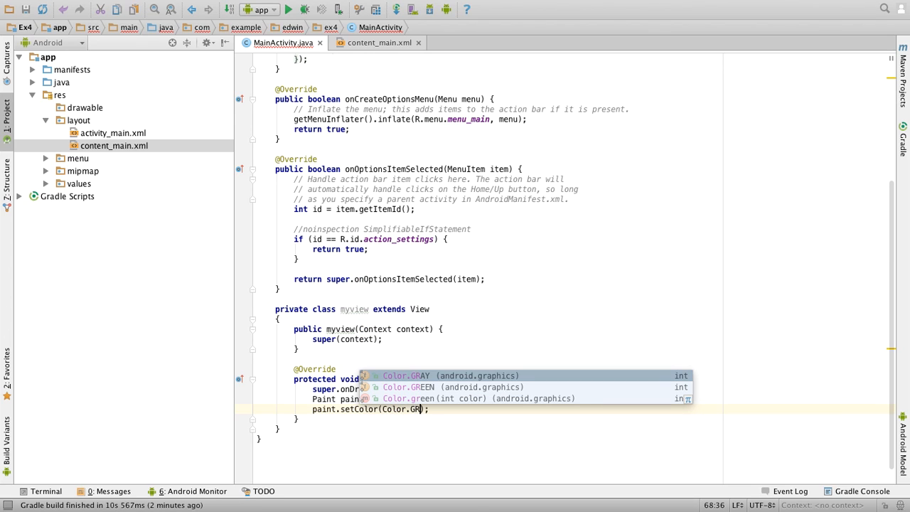
{"action": "key", "text": "Down"}
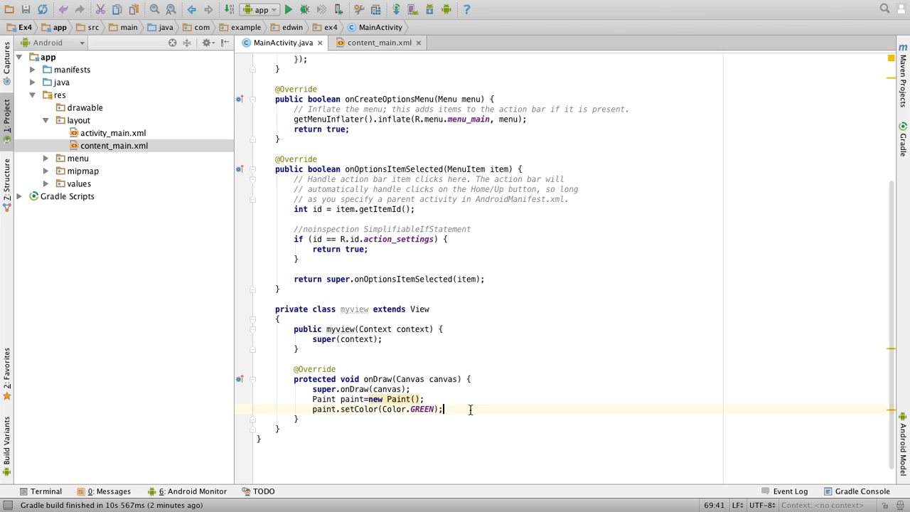
{"action": "type", "text": "canvas.drawCircle();"}
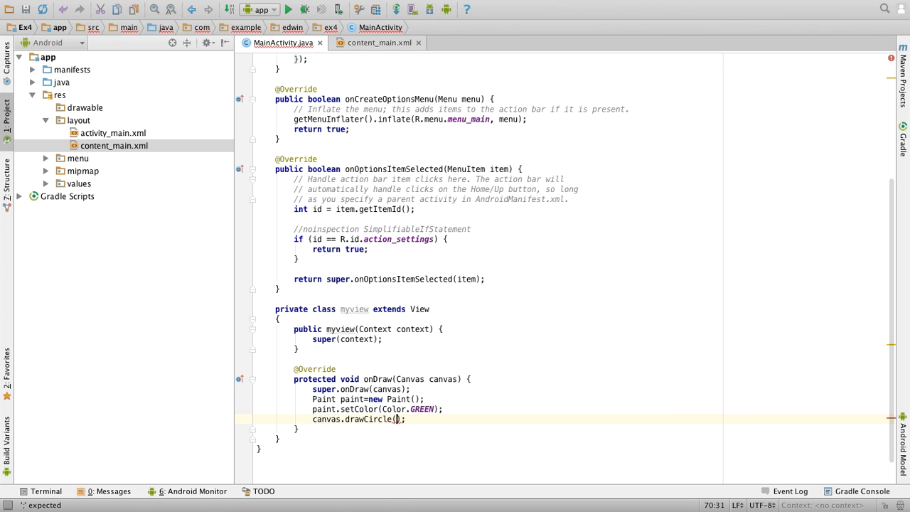
- Add canvas.drawCircle(200,200,50,paint) and canvas.drawRect(100,50,200,200,paint) to onDraw
{"action": "type", "text": "200,200,50"}
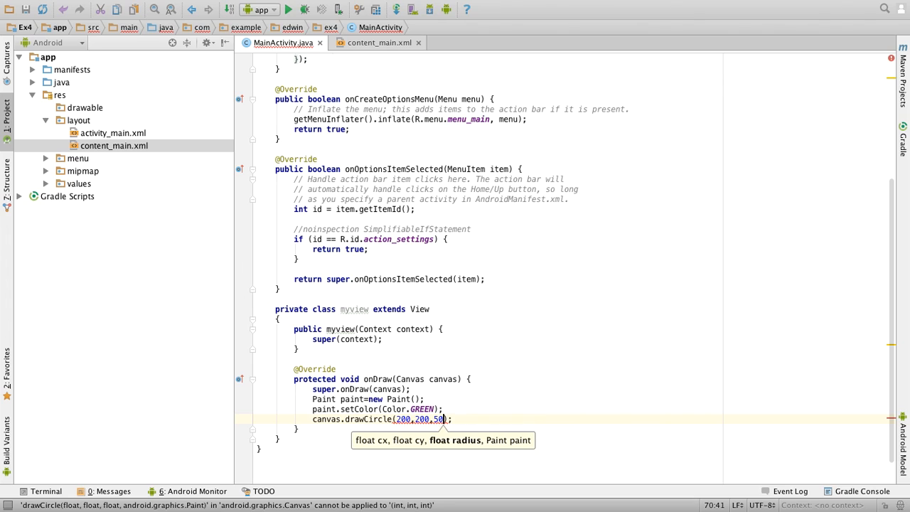
{"action": "type", "text": ",paint"}
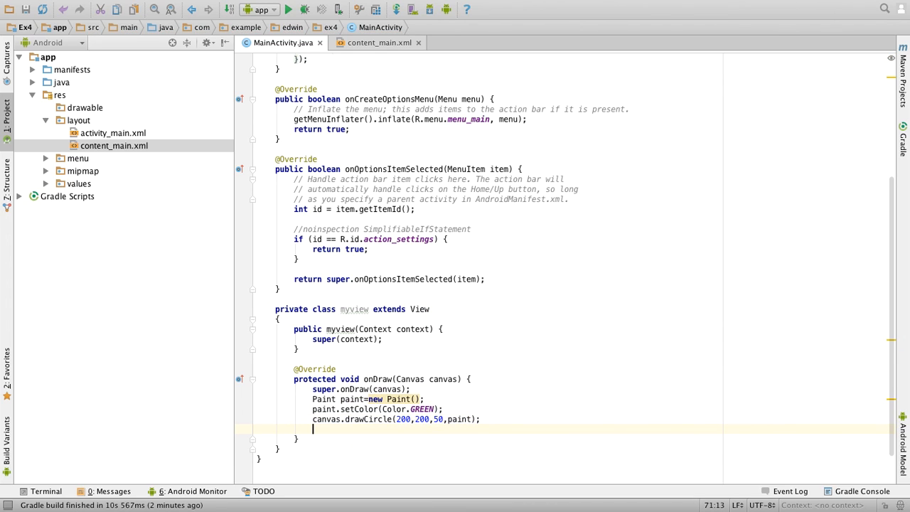
{"action": "type", "text": "cna"}
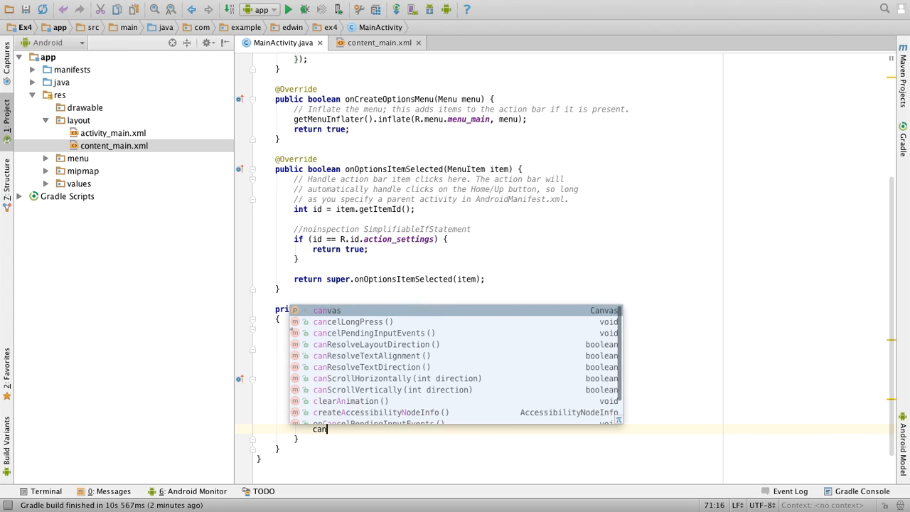
{"action": "type", "text": "vas.drawRect();"}
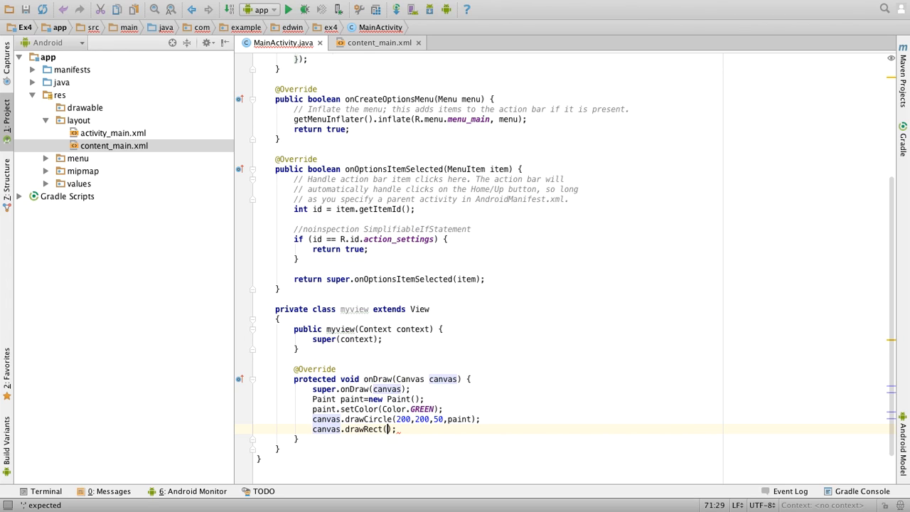
{"action": "type", "text": "100,"}
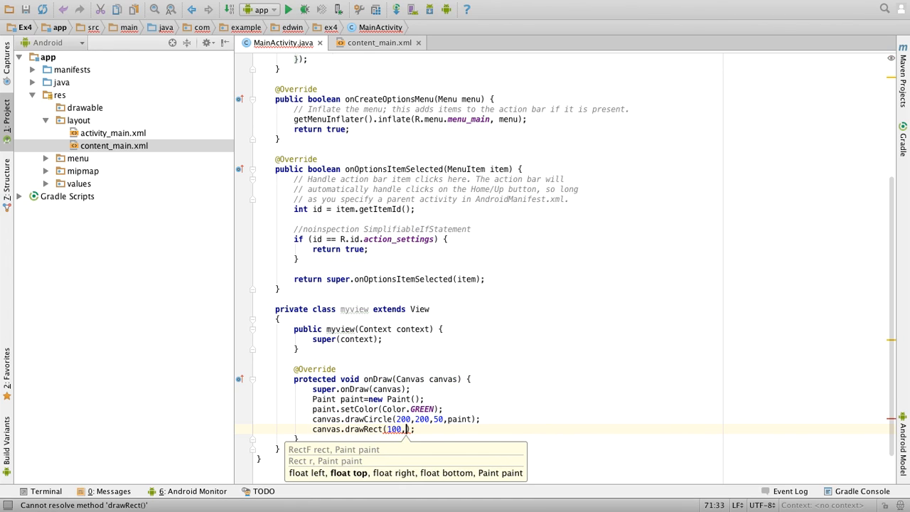
{"action": "type", "text": "50,200"}
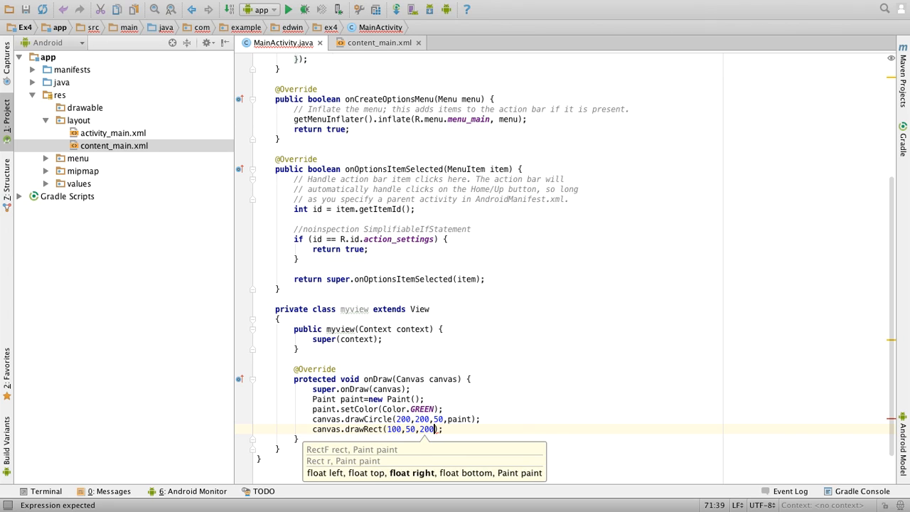
{"action": "type", "text": ",200,"}
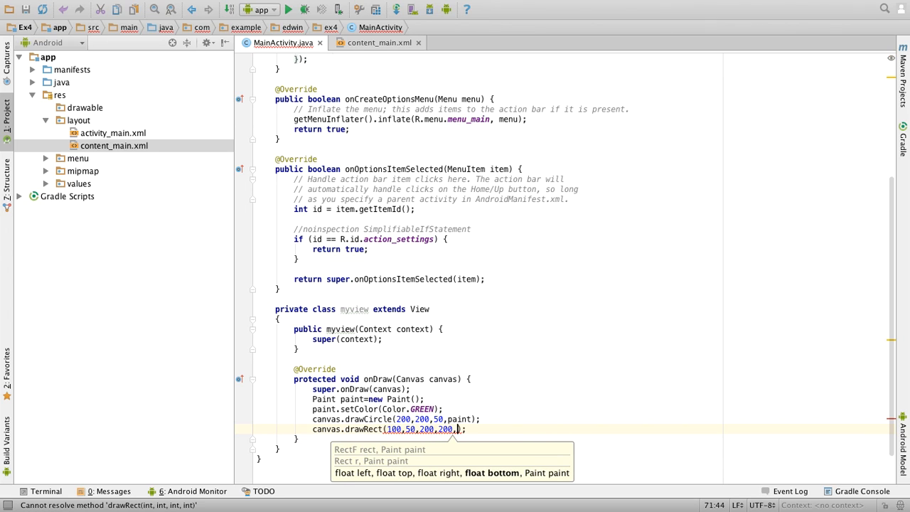
{"action": "type", "text": "paint"}
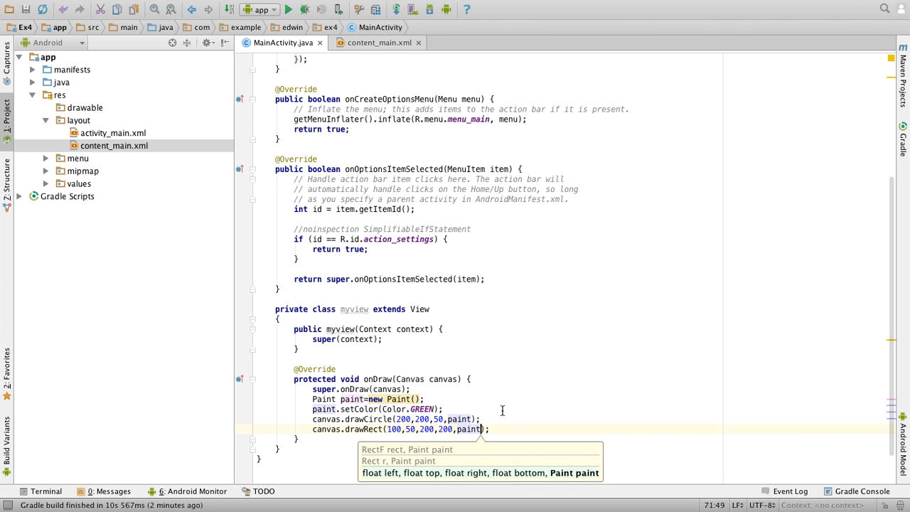
{"action": "mouse_move", "coordinate": [361, 422]}
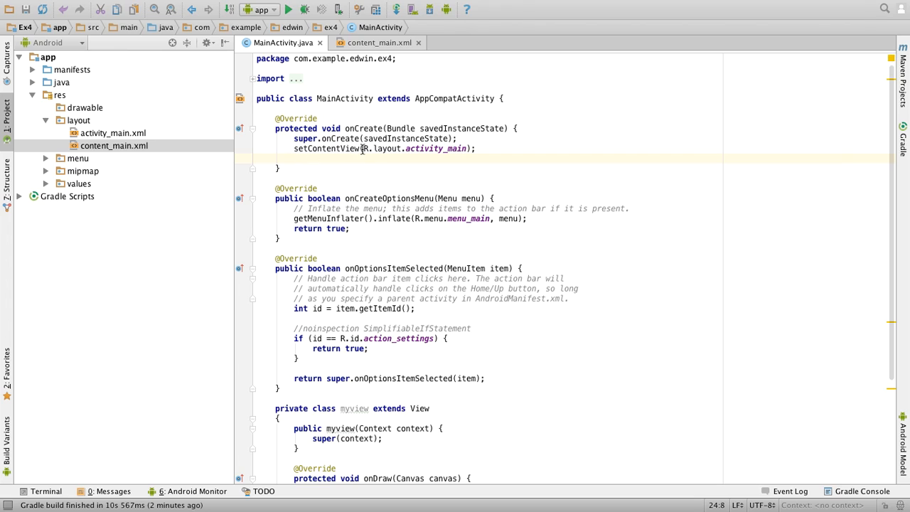
- Replace R.layout.activity_main in setContentView with new myview(this)
{"action": "double_click", "coordinate": [436, 149]}
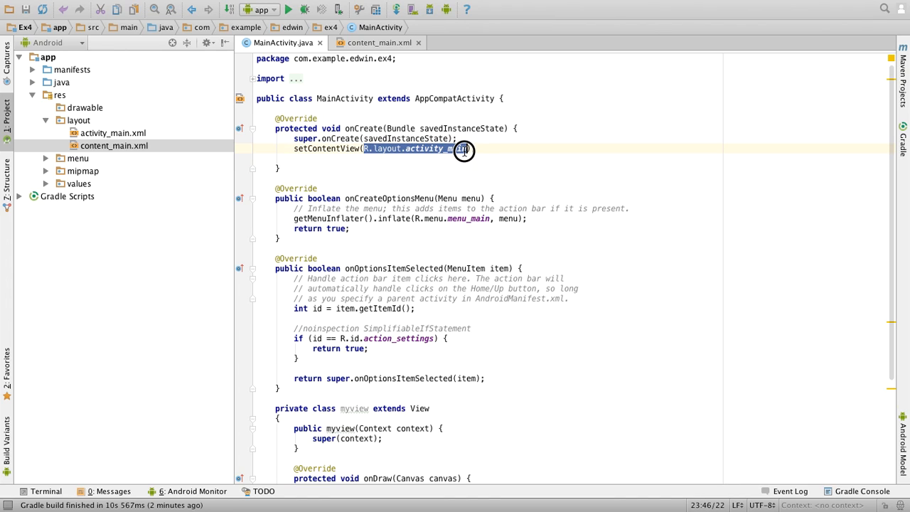
{"action": "type", "text": "new );"}
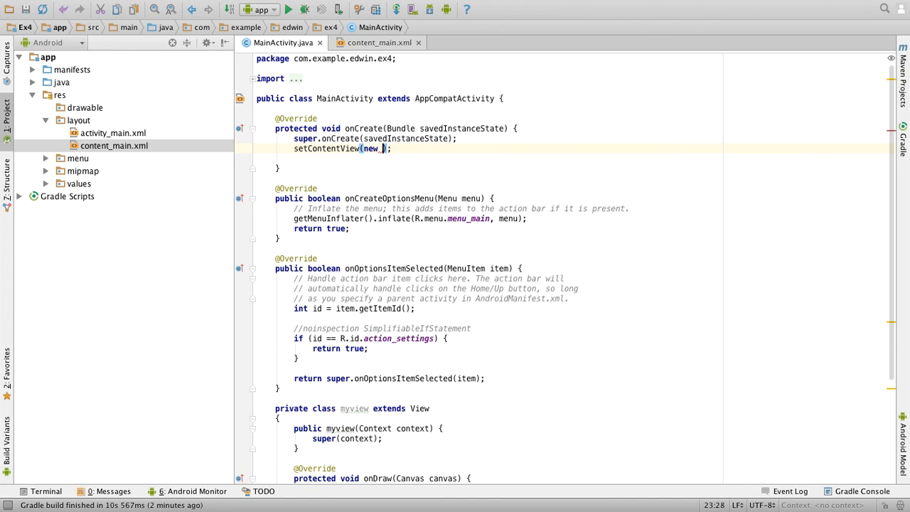
{"action": "type", "text": "myview("}
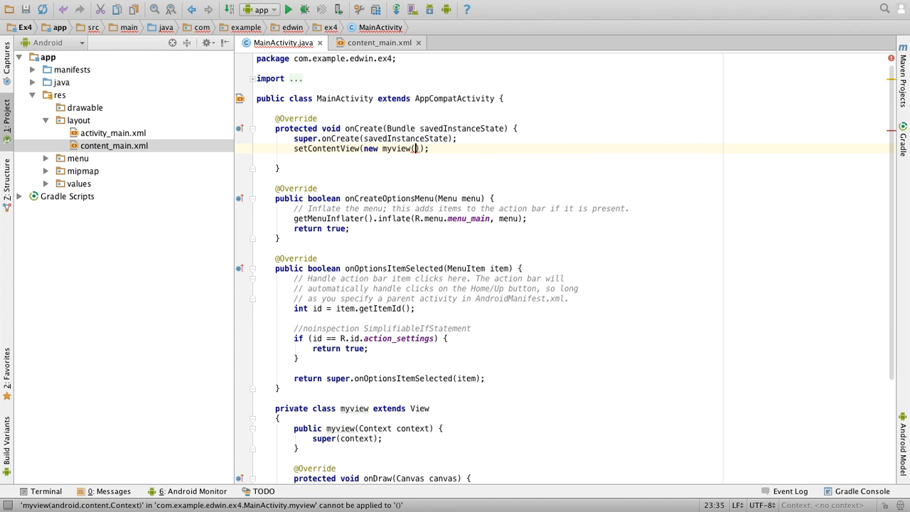
{"action": "type", "text": "this"}
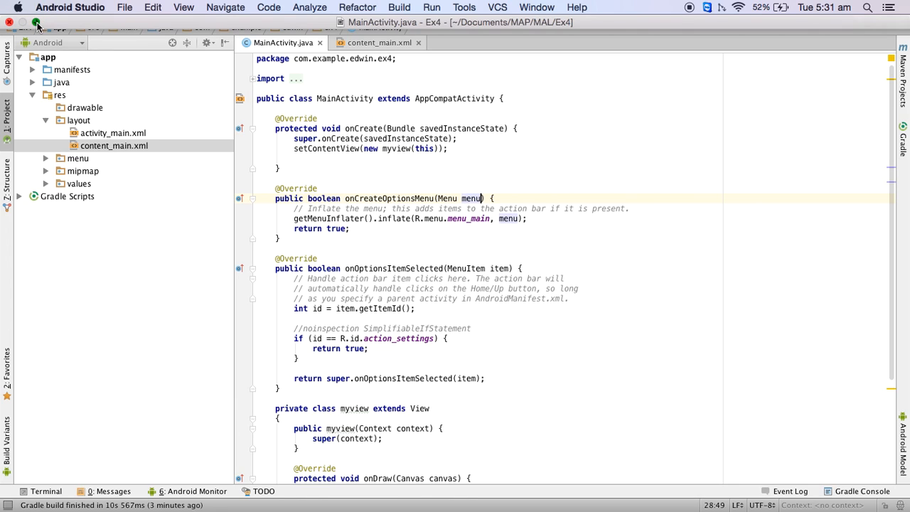
- Build and run the Ex4 app on the Genymotion emulator
{"action": "left_click", "coordinate": [40, 22]}
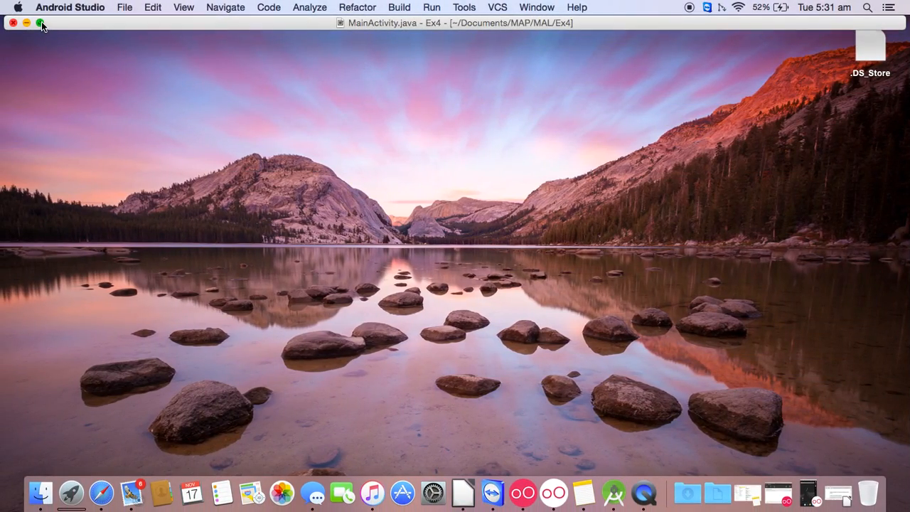
{"action": "left_click", "coordinate": [42, 23]}
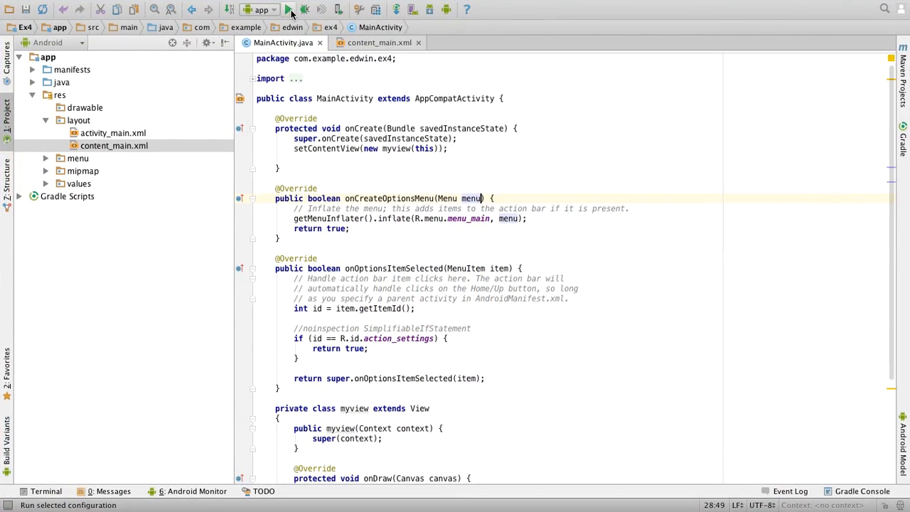
{"action": "left_click", "coordinate": [290, 9]}
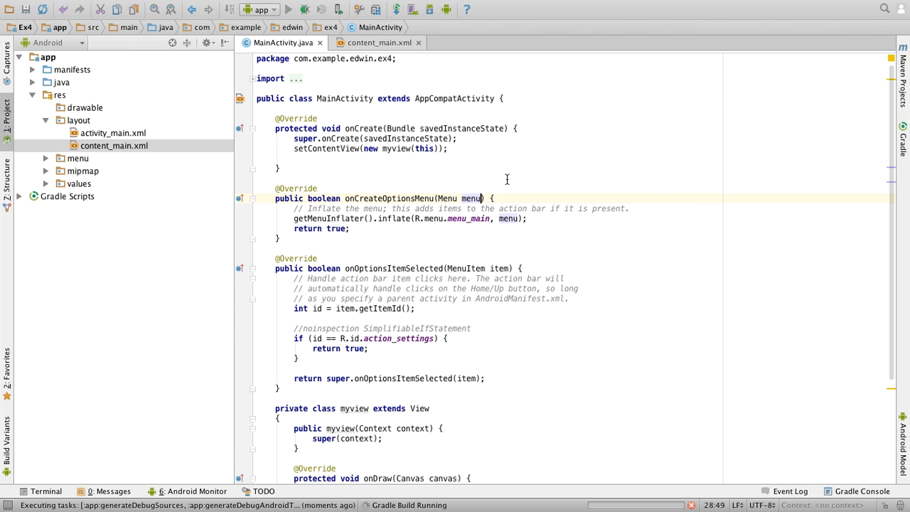
{"action": "mouse_move", "coordinate": [482, 444]}
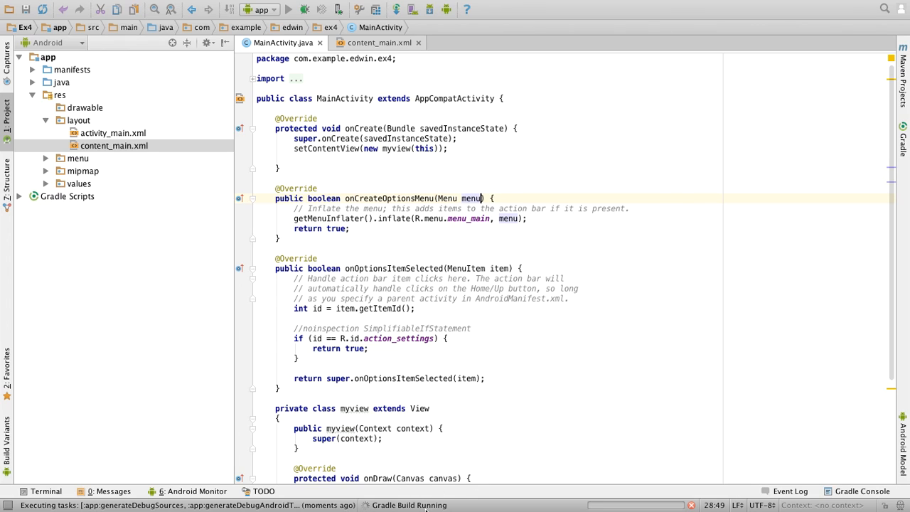
{"action": "mouse_move", "coordinate": [522, 389]}
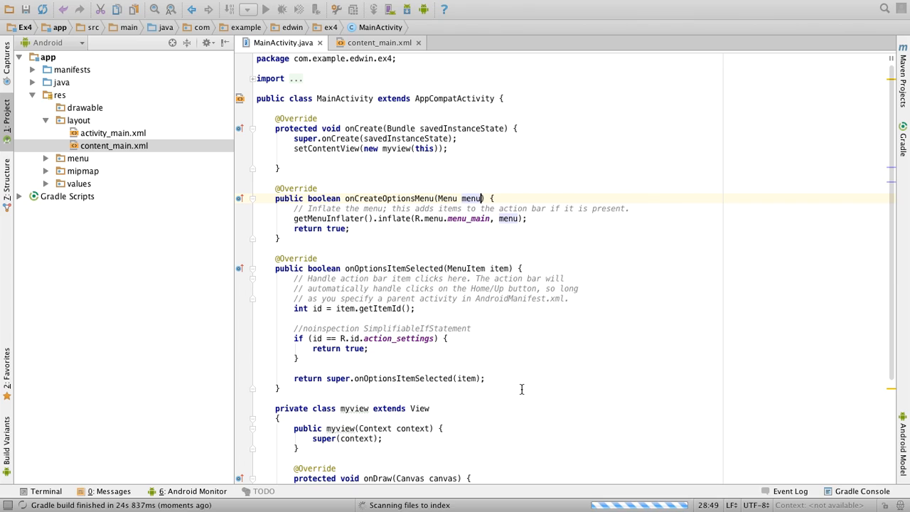
{"action": "left_click", "coordinate": [267, 9]}
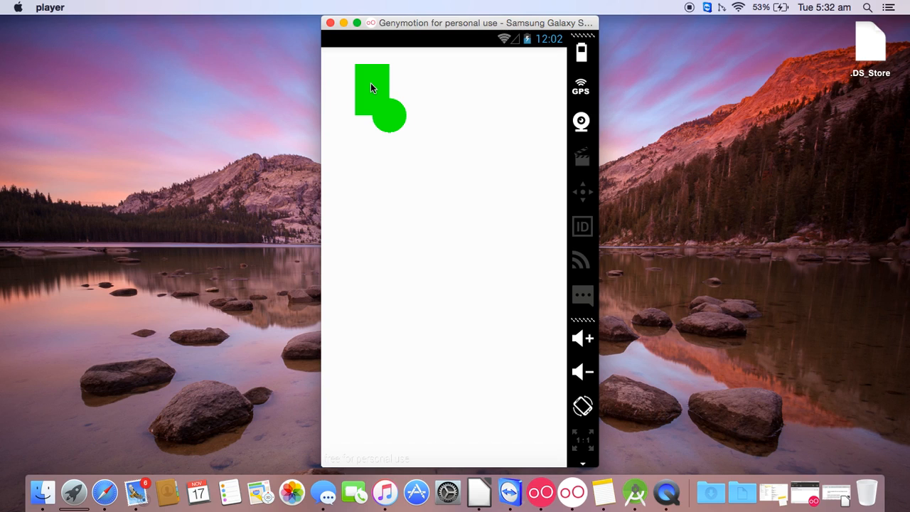
{"action": "mouse_move", "coordinate": [396, 128]}
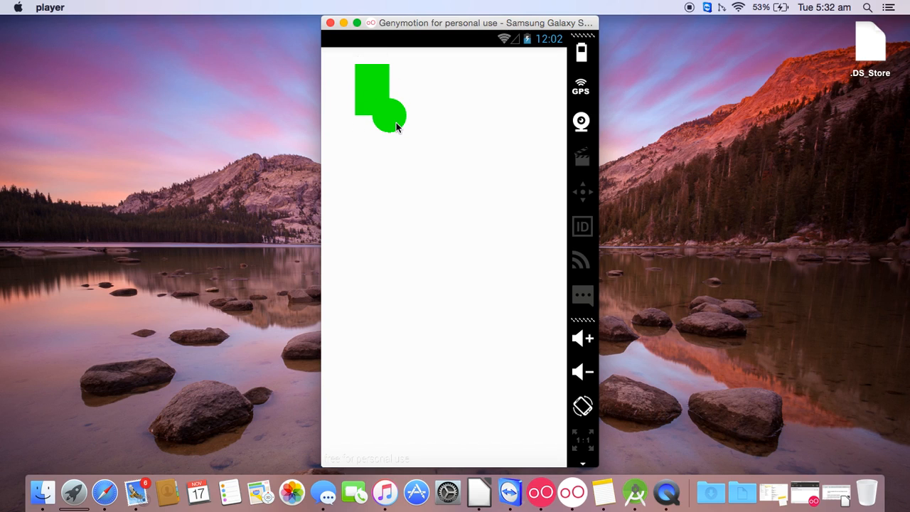